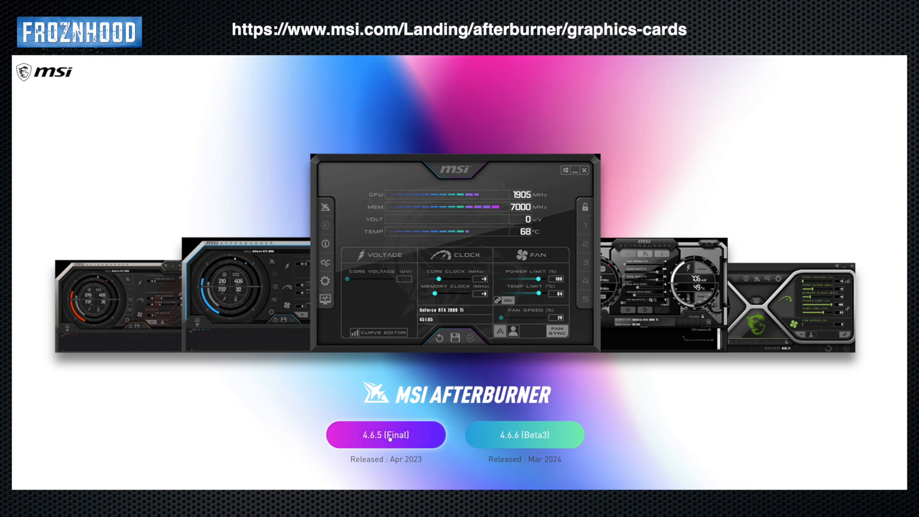
- Download the MSI Afterburner 4.6.5 Final release from MSI's site
click(385, 434)
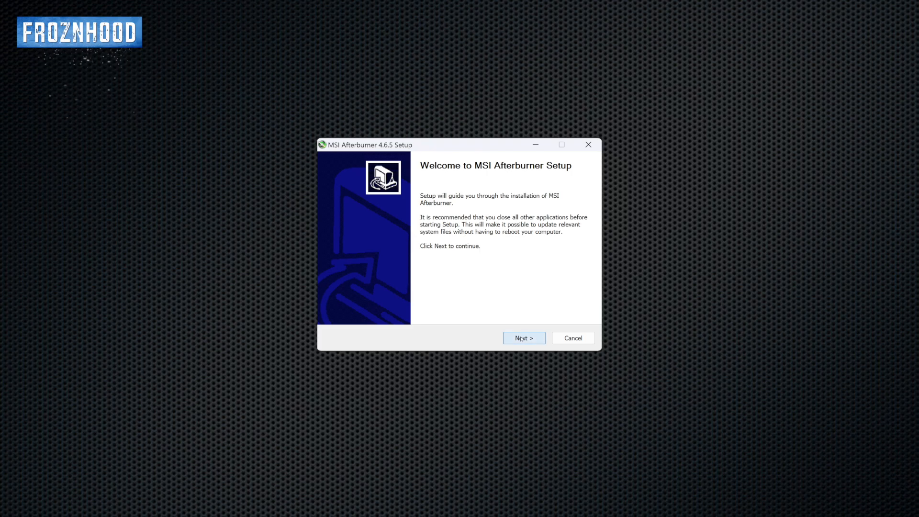
- Accept the license, include RivaTuner Statistics Server, and start installing Afterburner
click(522, 337)
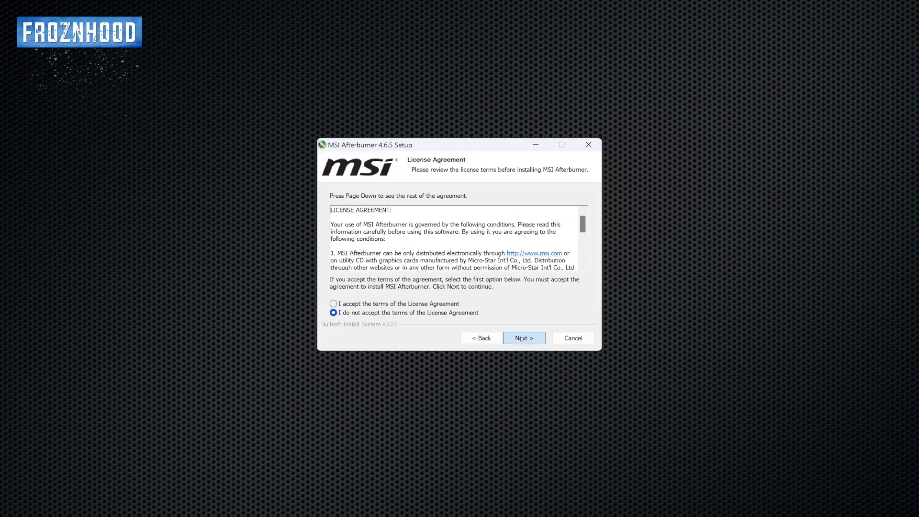
click(522, 337)
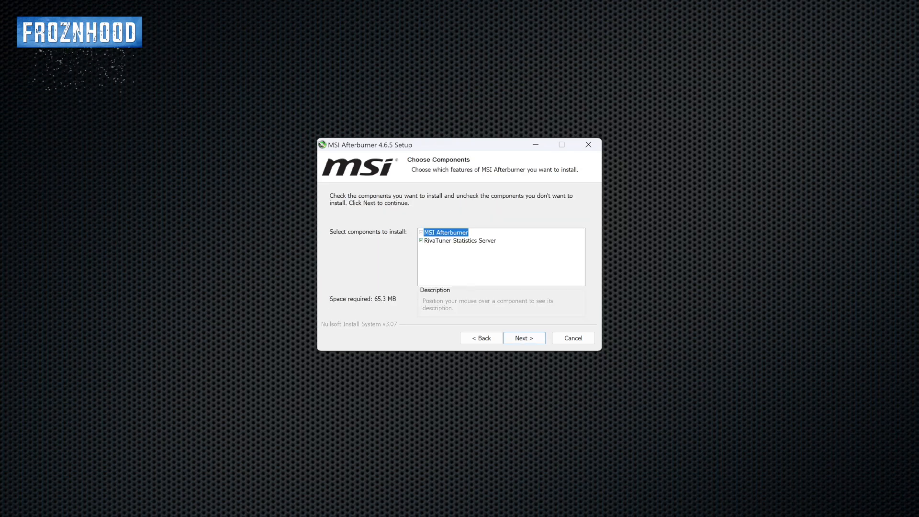
mouse_move(473, 253)
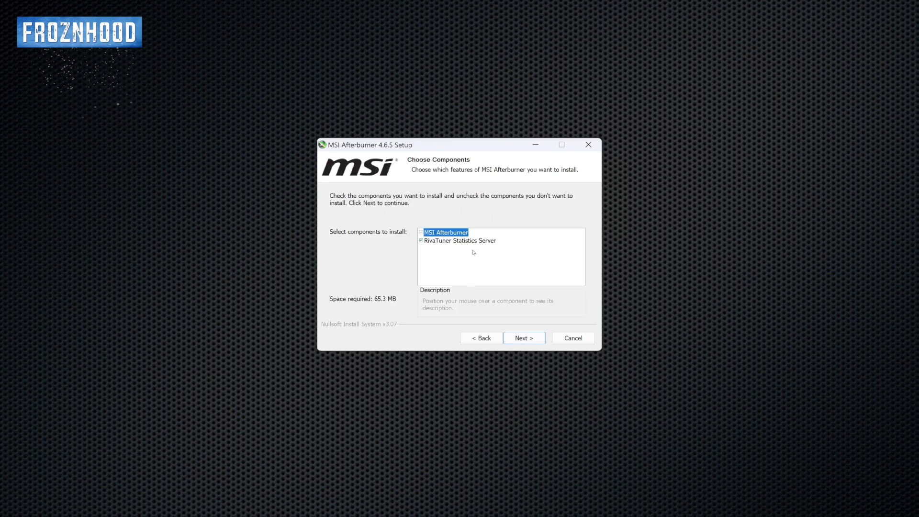
click(463, 240)
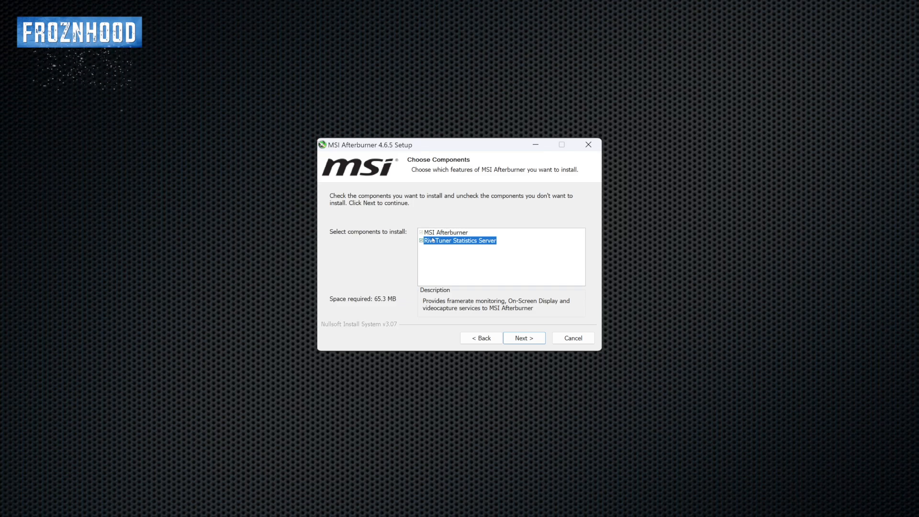
mouse_move(523, 337)
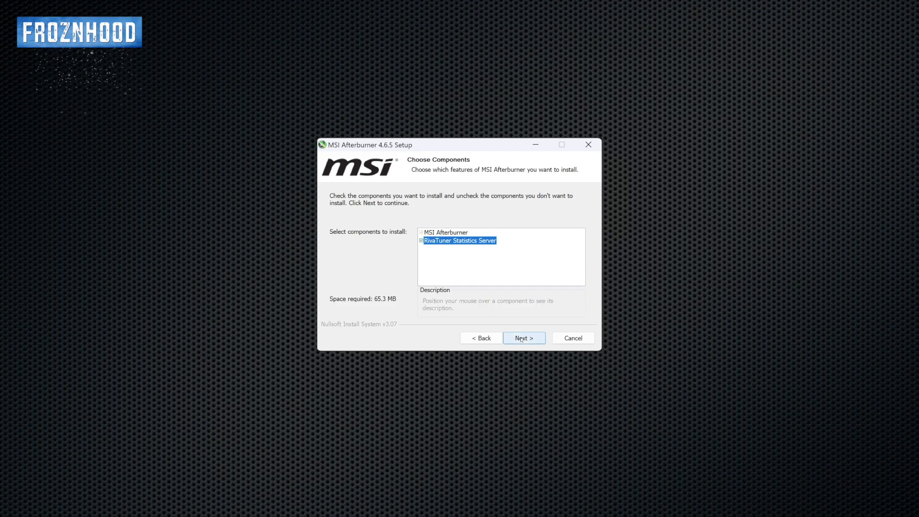
click(522, 337)
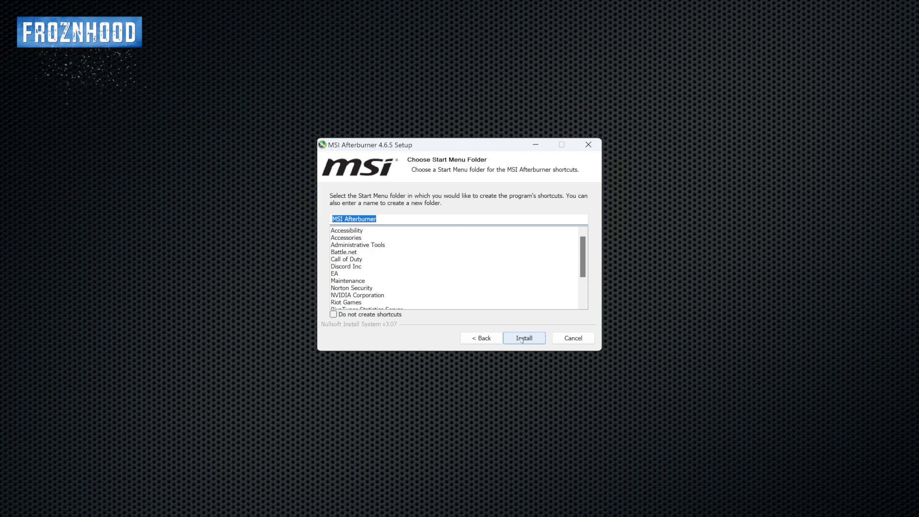
click(523, 337)
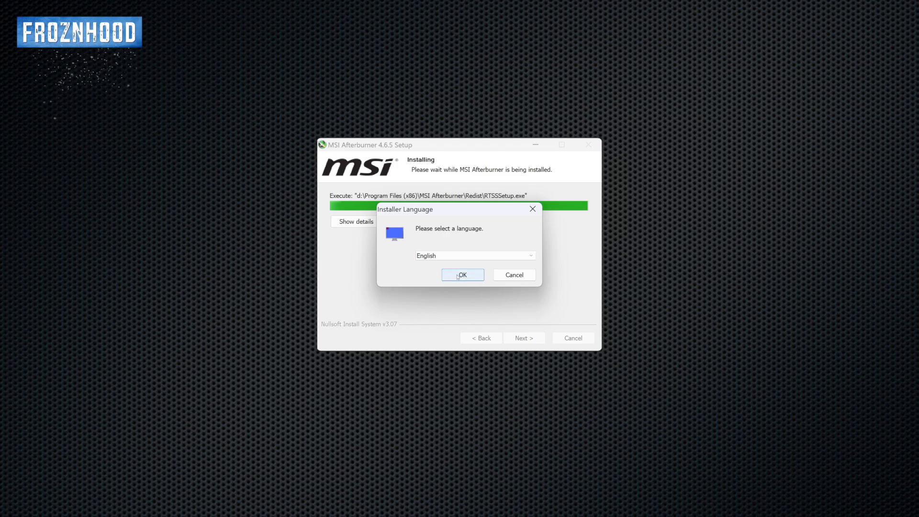
- Choose English, accept RivaTuner's license, and install with the default Start Menu folder
click(462, 275)
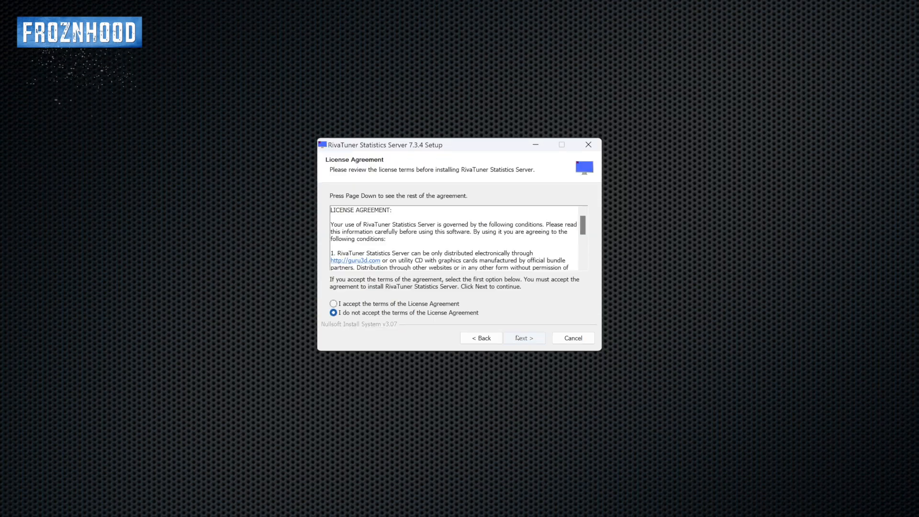
click(522, 337)
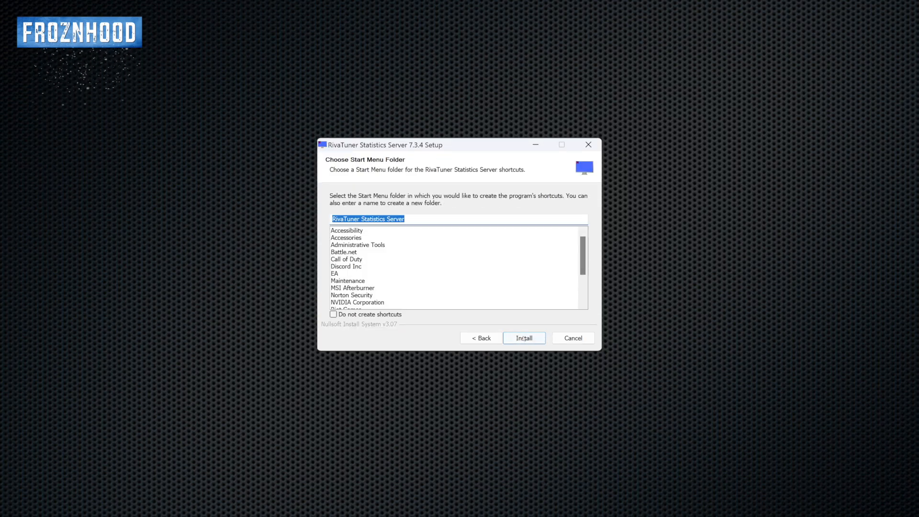
click(523, 337)
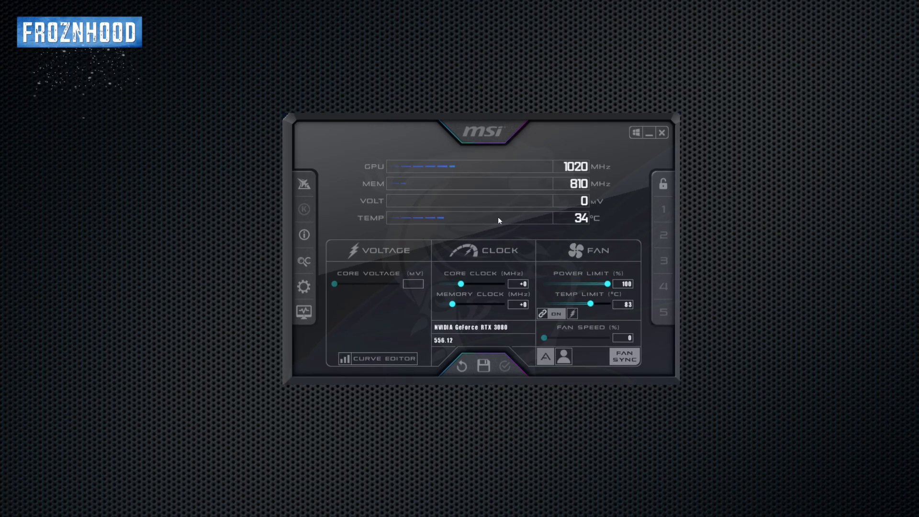
mouse_move(498, 256)
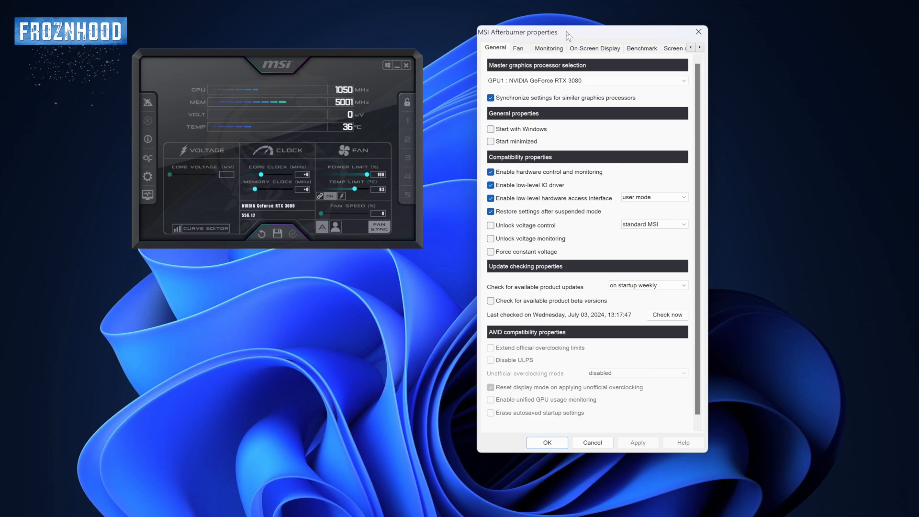
- Select 'Default MSI Afterburner v3 skin - big edition' under User Interface and apply it
click(658, 47)
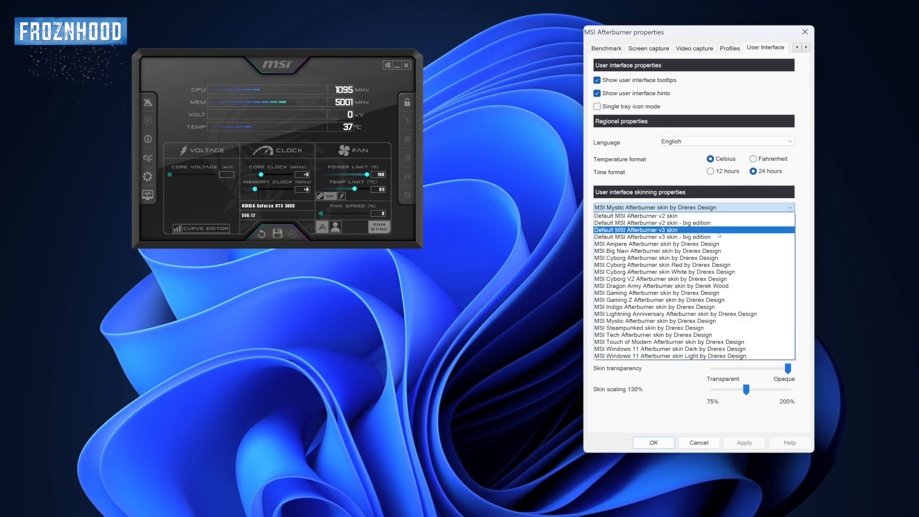
click(652, 237)
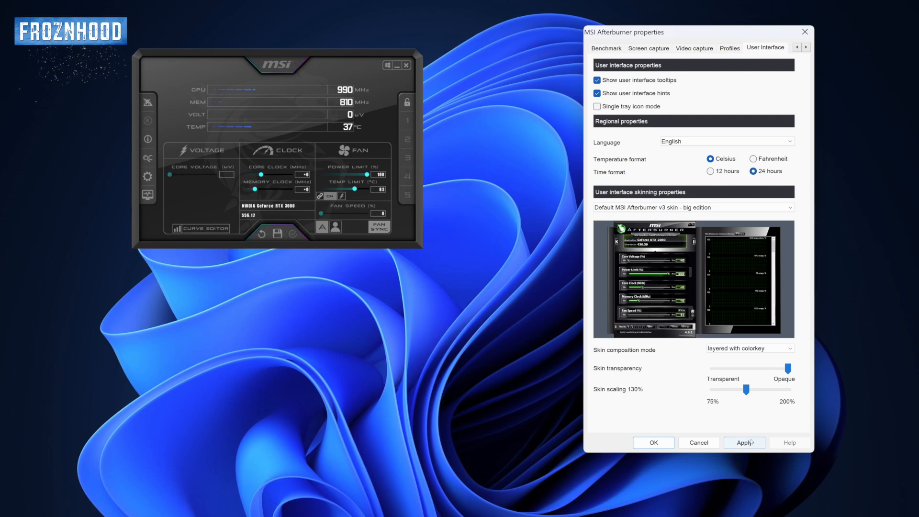
click(744, 442)
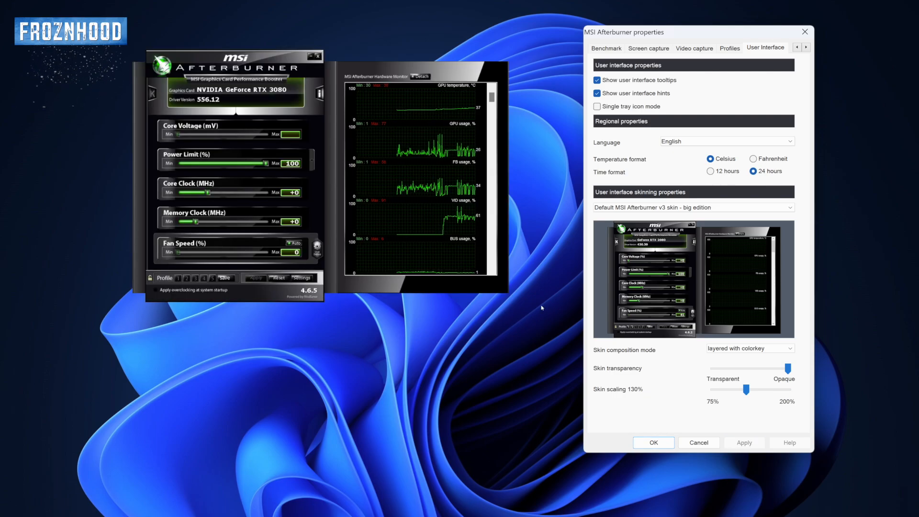
mouse_move(562, 267)
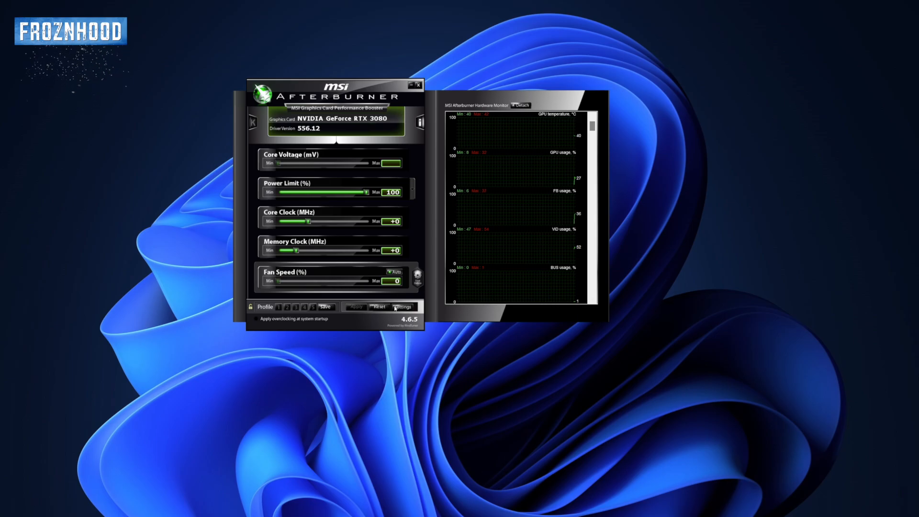
- Enable 'Show in On-Screen Display' for GPU temperature in Monitoring settings and apply
click(402, 306)
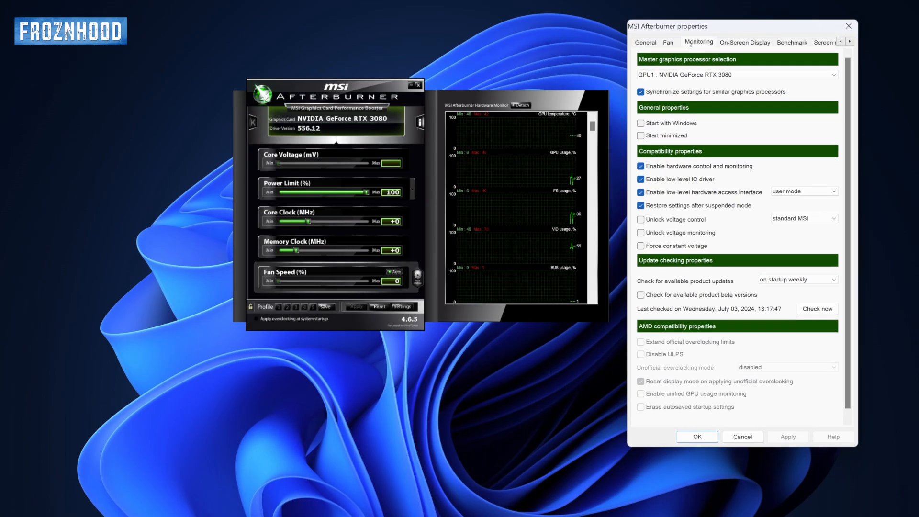
click(697, 41)
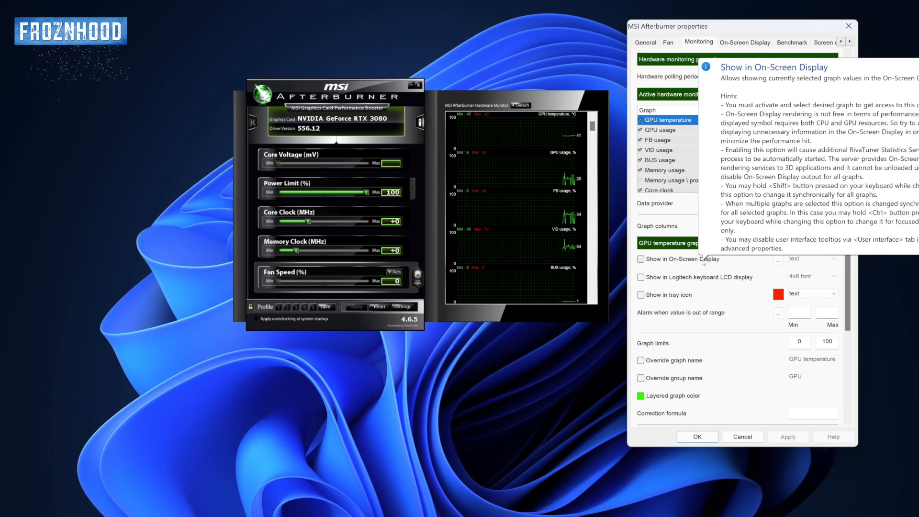
click(639, 259)
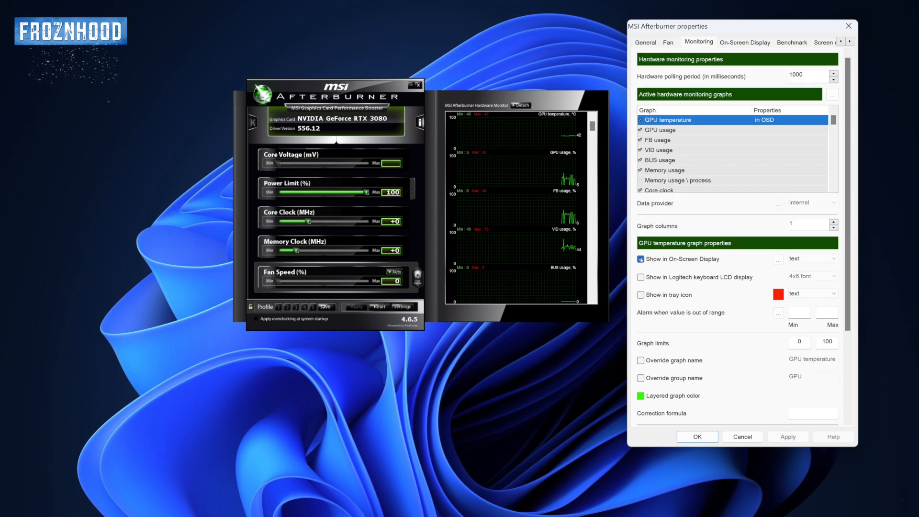
click(640, 258)
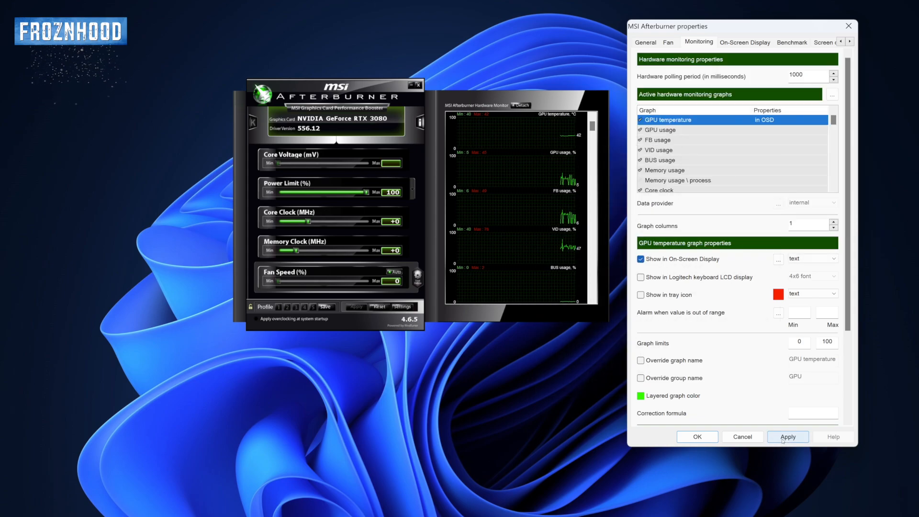
triple_click(796, 75)
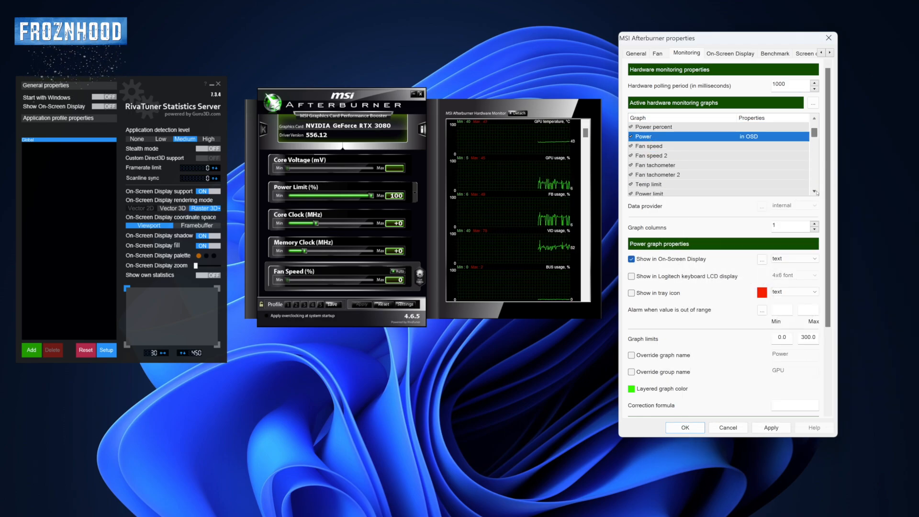
- Set RivaTuner application detection level to Low and turn Show On-Screen Display on
click(660, 175)
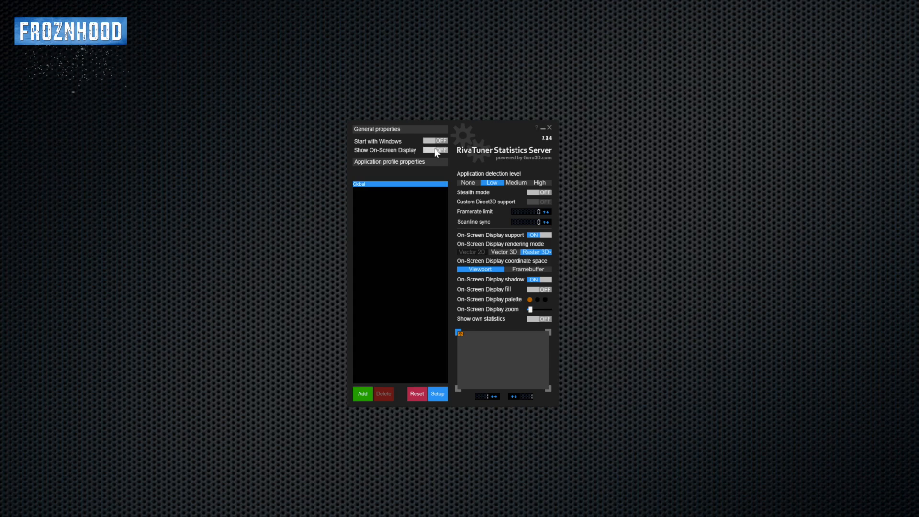
click(435, 150)
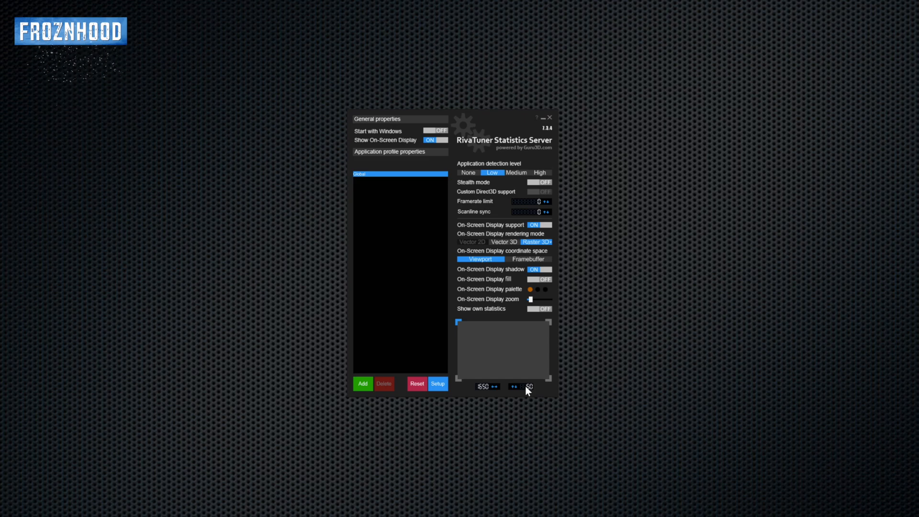
mouse_move(525, 302)
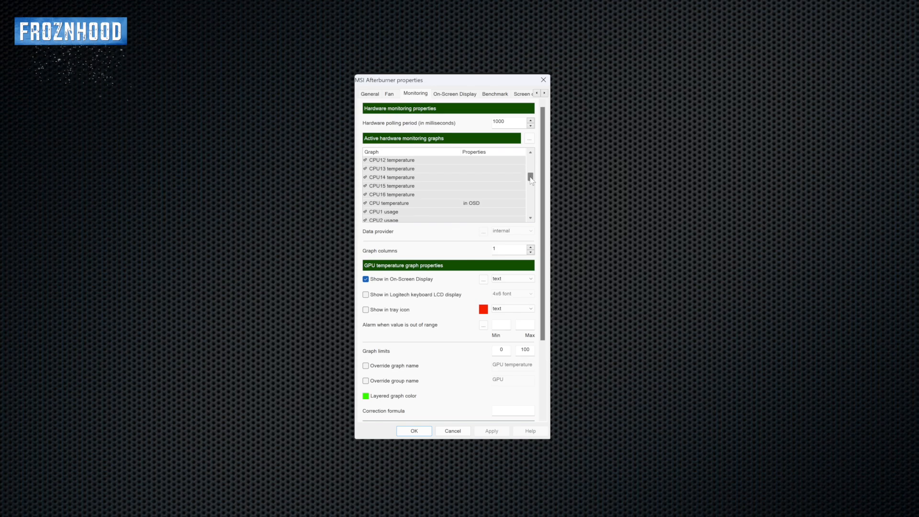
scroll(down, 3)
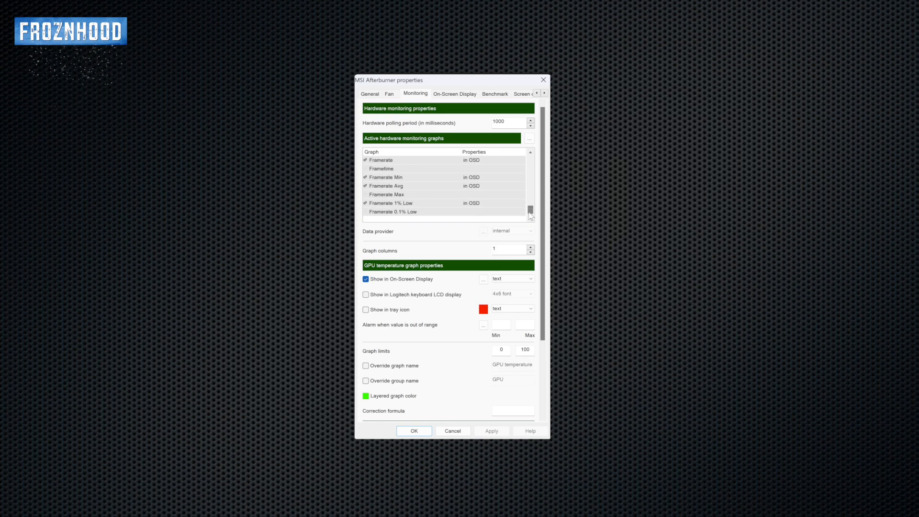
mouse_move(475, 206)
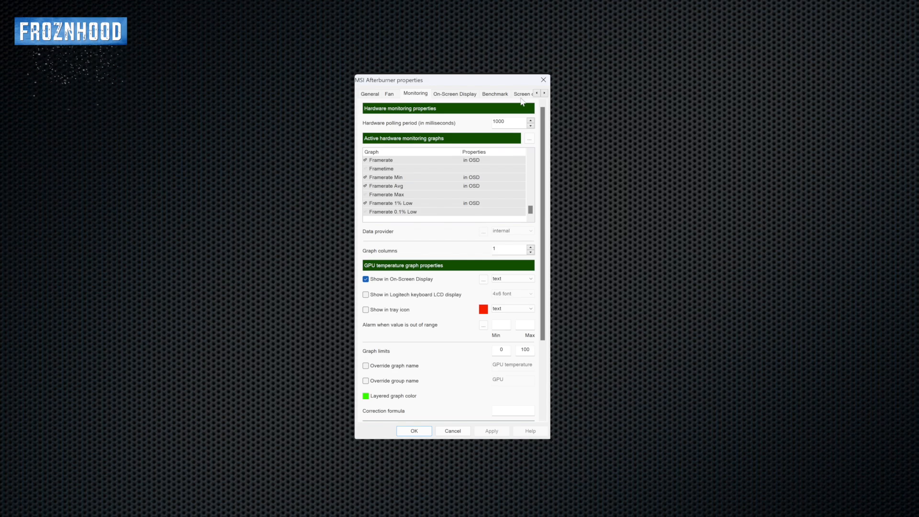
click(494, 93)
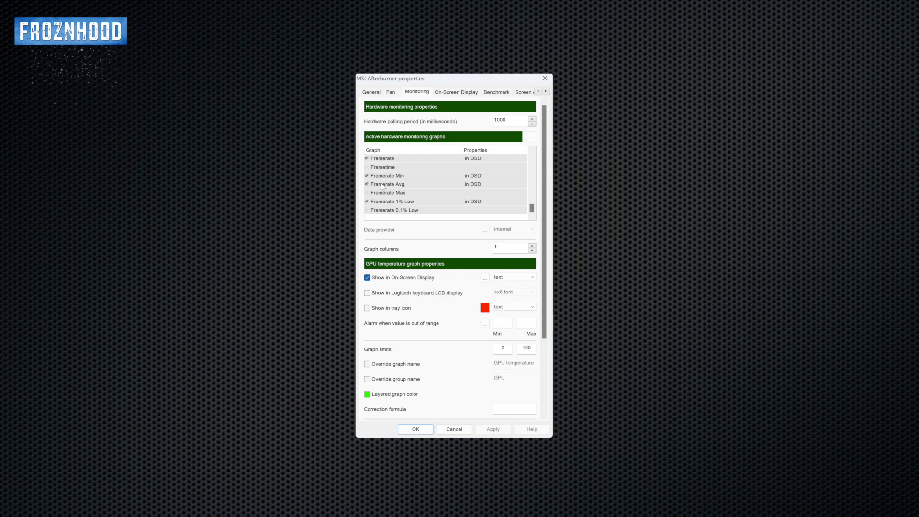
- Override Framerate Avg's group name with 'Average'
click(387, 183)
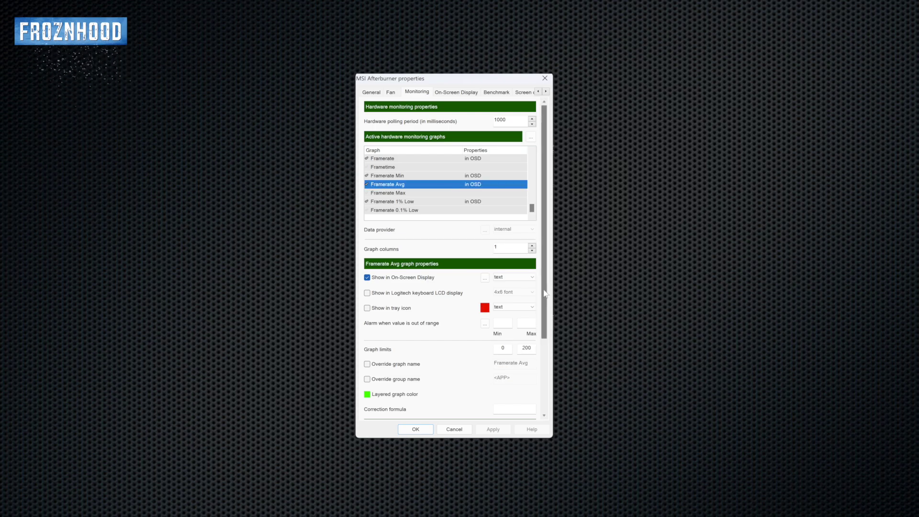
scroll(down, 3)
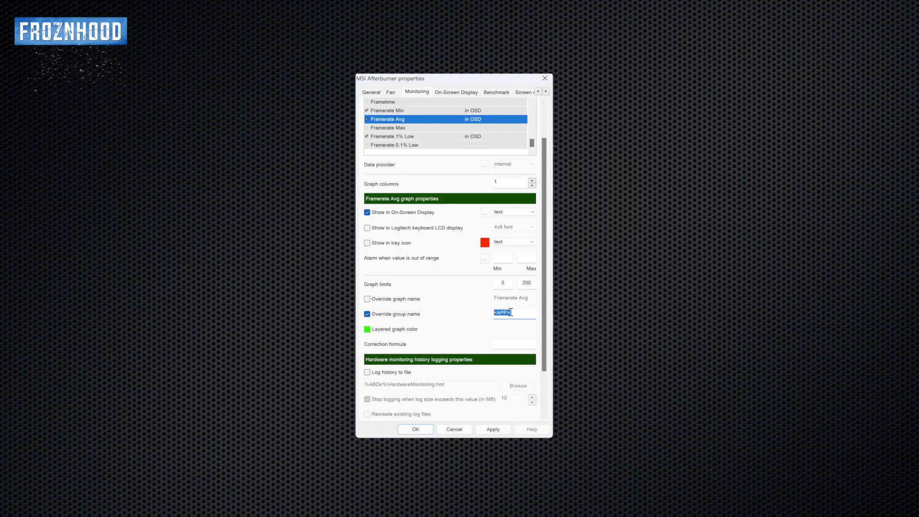
text(Average)
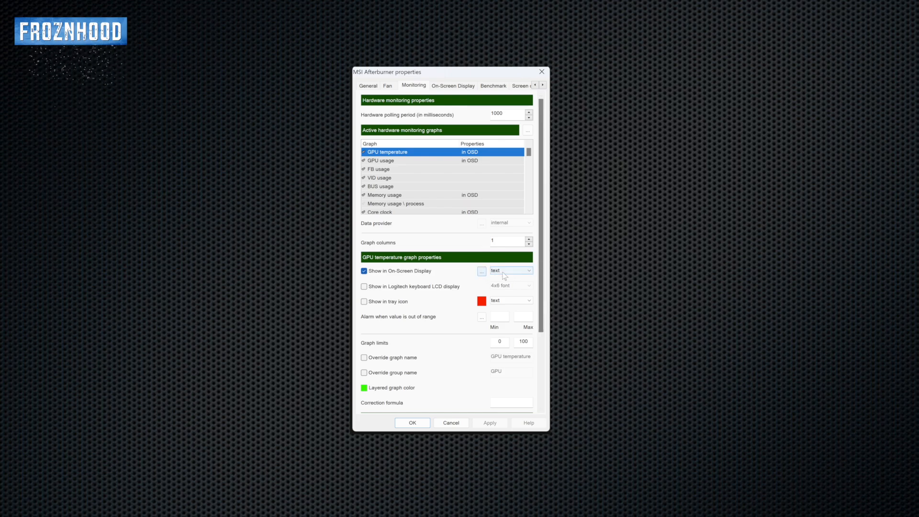
- Browse the On-Screen Display layout properties for colours, sizes and graph options
click(481, 270)
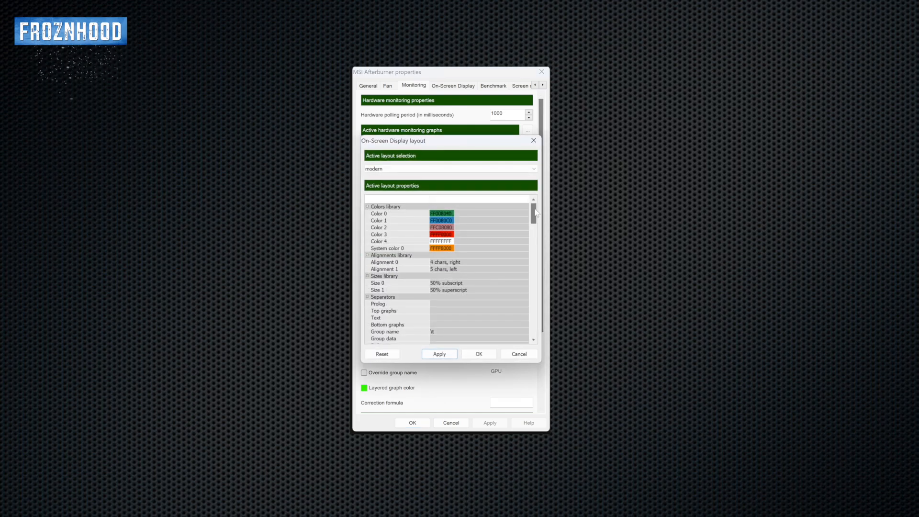
scroll(down, 3)
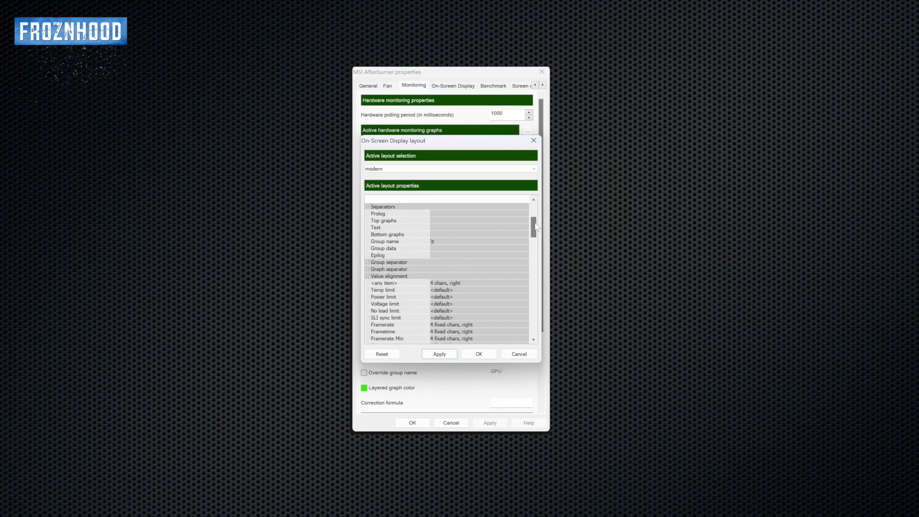
scroll(down, 3)
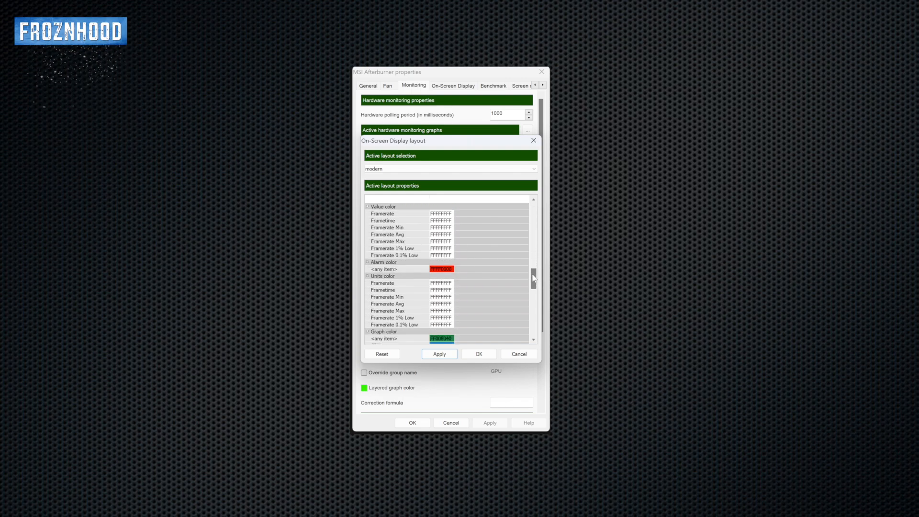
scroll(down, 3)
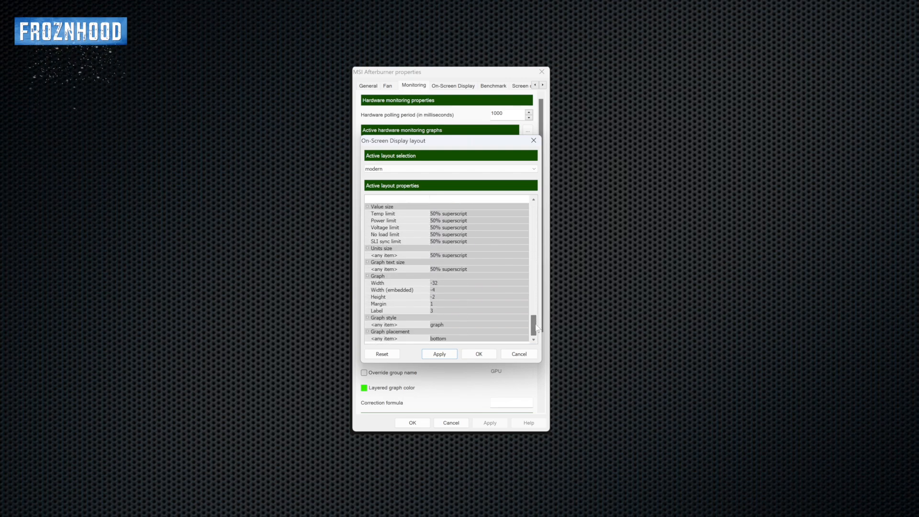
scroll(up, 3)
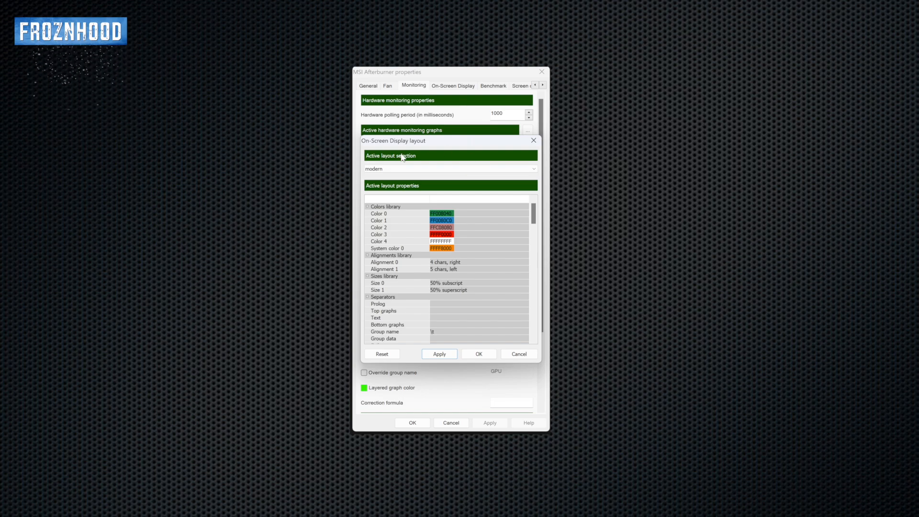
click(532, 169)
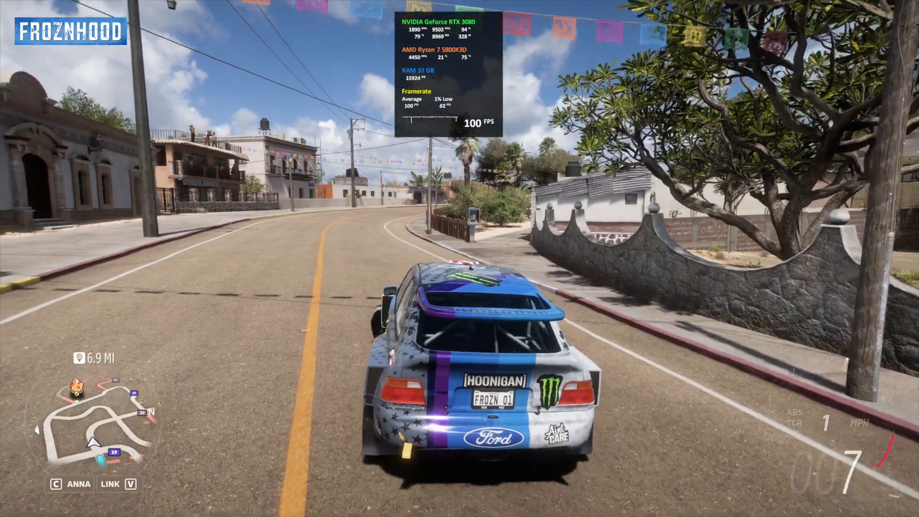
- Drive in Forza Horizon 5 with the overlay showing GPU, CPU, RAM and FPS
key(w)
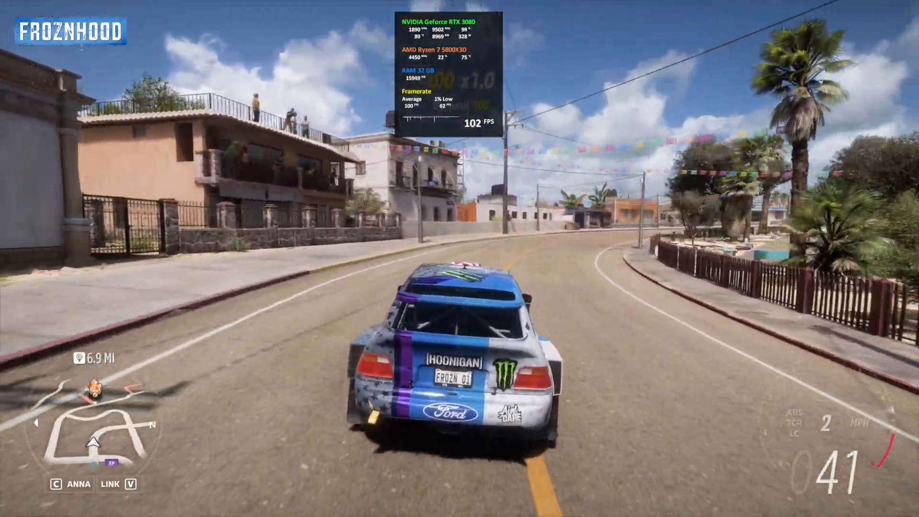